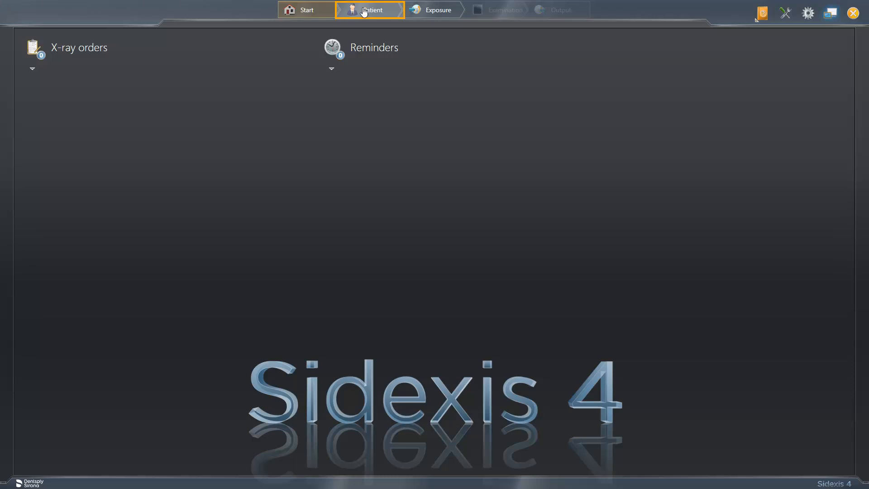
# Open the registered patient's Exposures view from the Patient step.
pyautogui.click(370, 10)
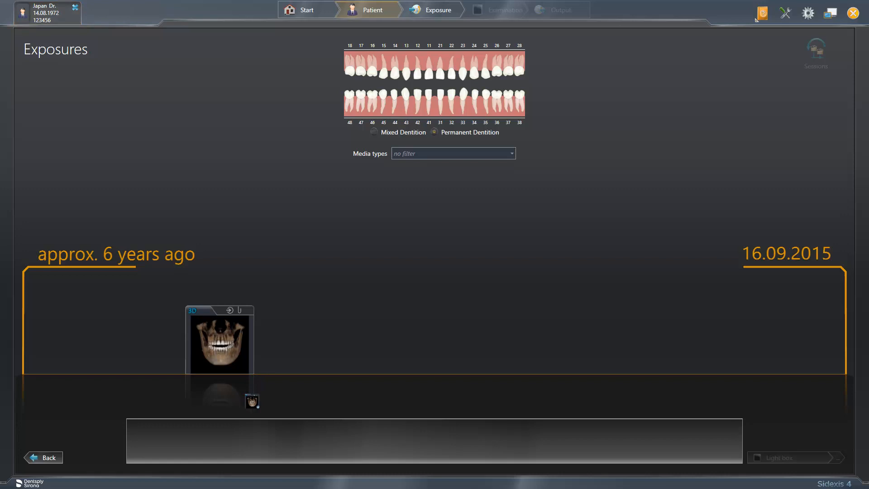
# Open the patient's 3D scan in 3D examination and show its Output options.
pyautogui.click(219, 339)
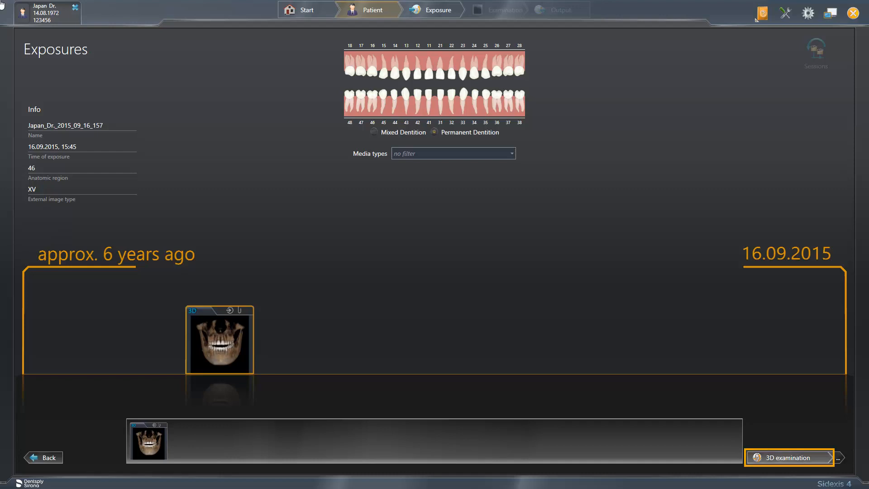
pyautogui.click(787, 457)
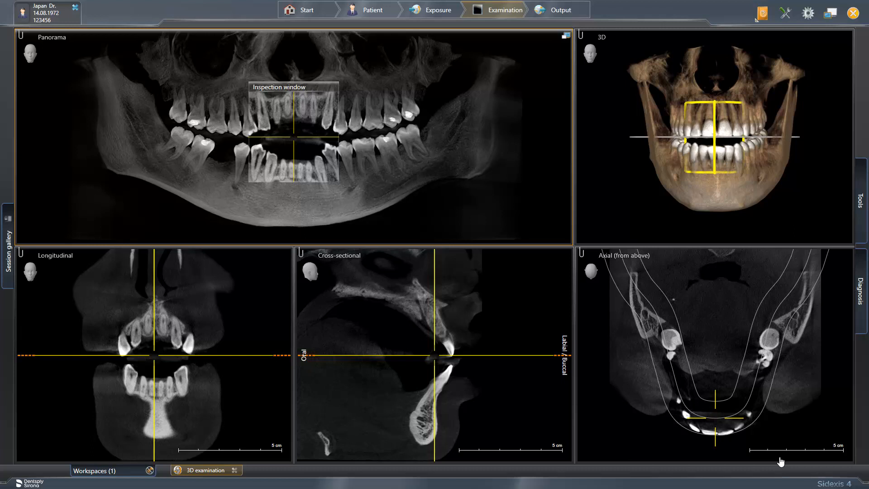
pyautogui.click(555, 10)
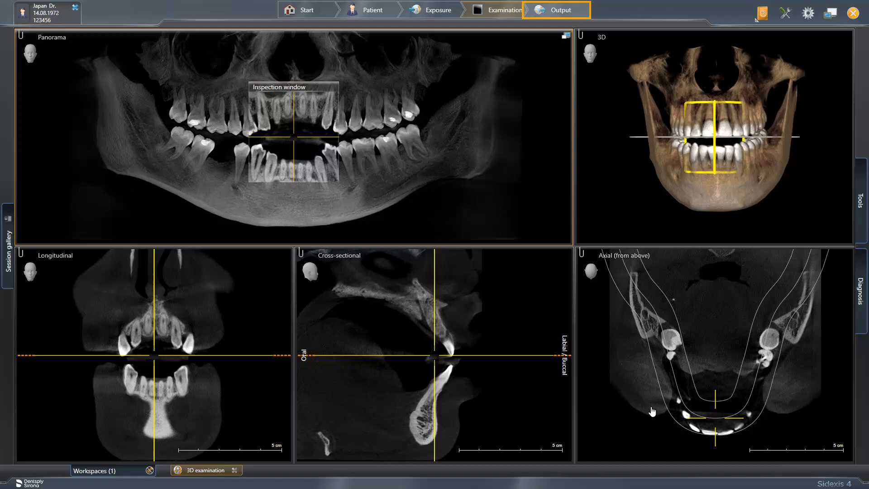
pyautogui.click(556, 10)
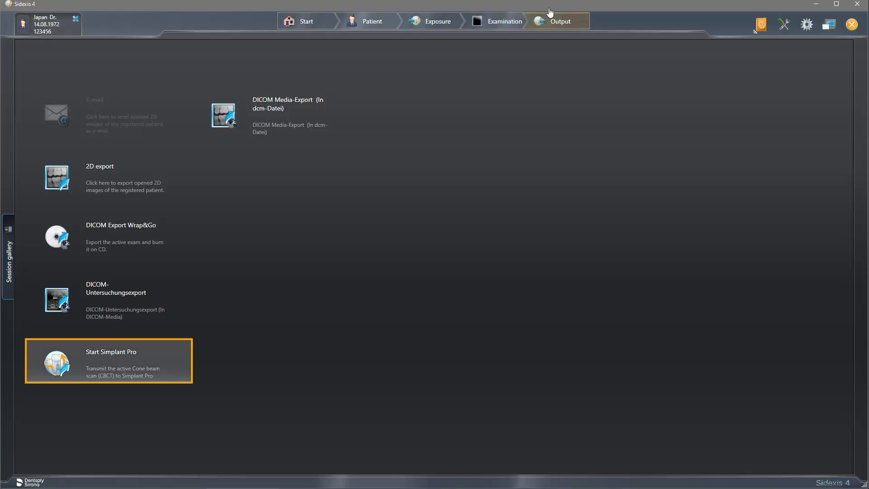
# Choose 'Start Simplant Pro' to send the active CBCT scan.
pyautogui.click(108, 360)
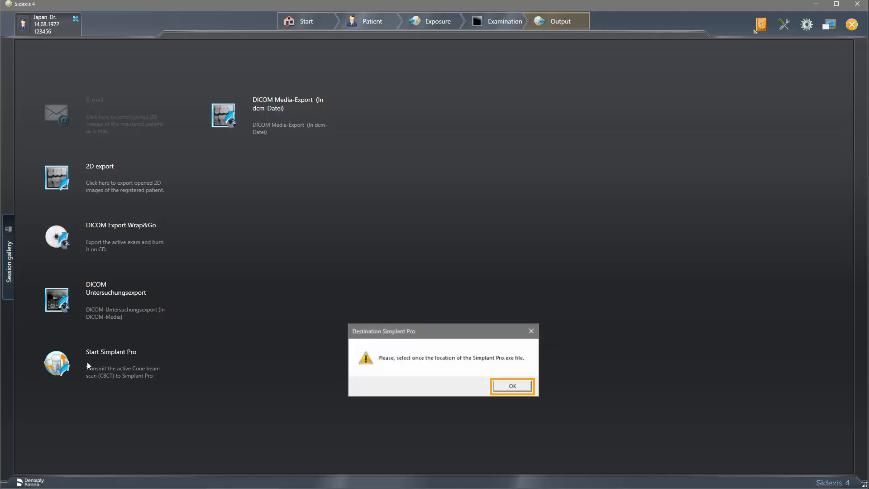
# Locate Simplant Pro.exe in C:\Programme\SIMPLANT\Simplant Pro 18.5 and confirm it.
pyautogui.click(510, 386)
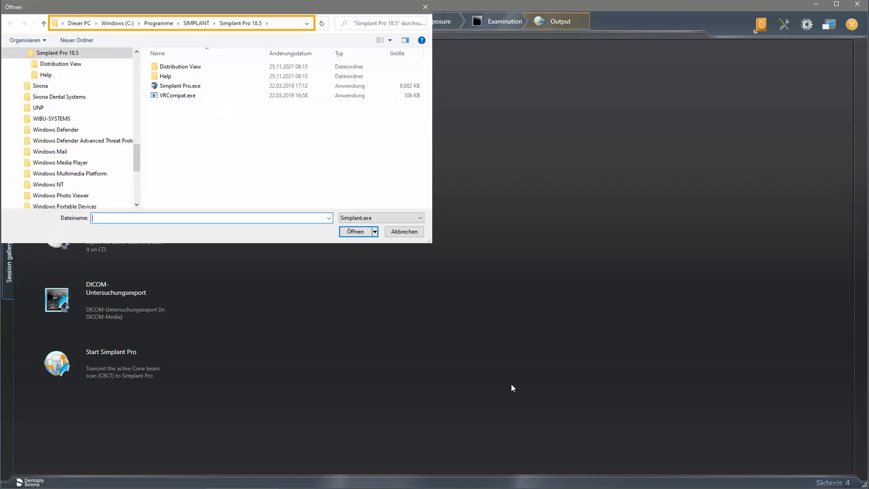
pyautogui.click(179, 85)
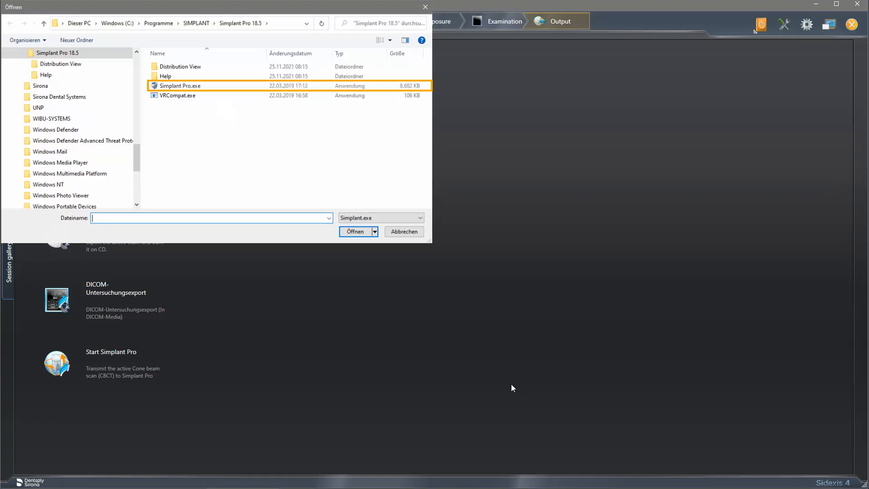
pyautogui.click(179, 86)
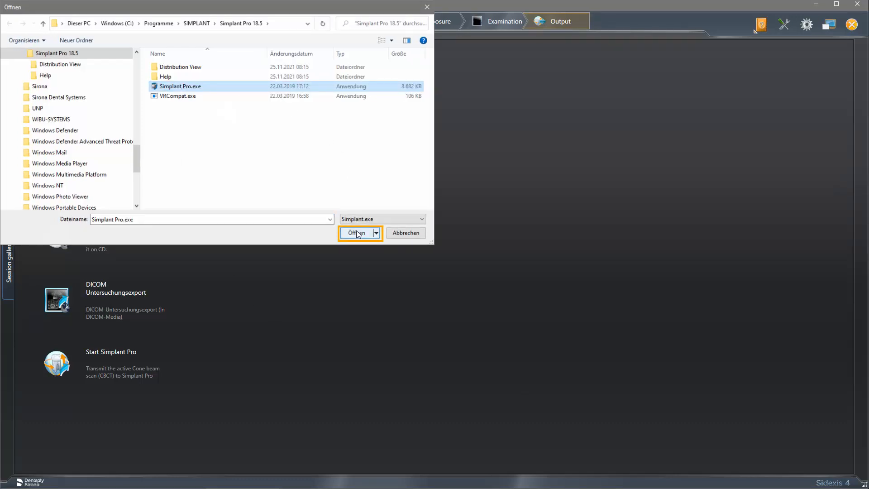
pyautogui.click(356, 232)
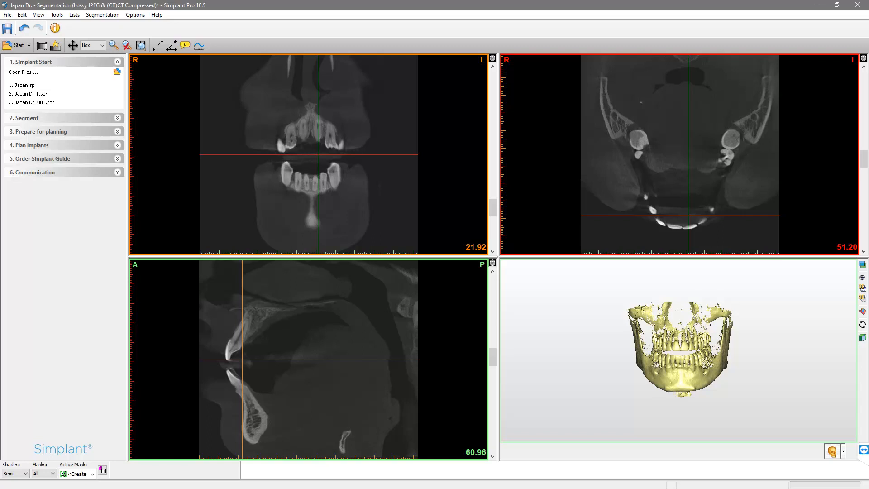